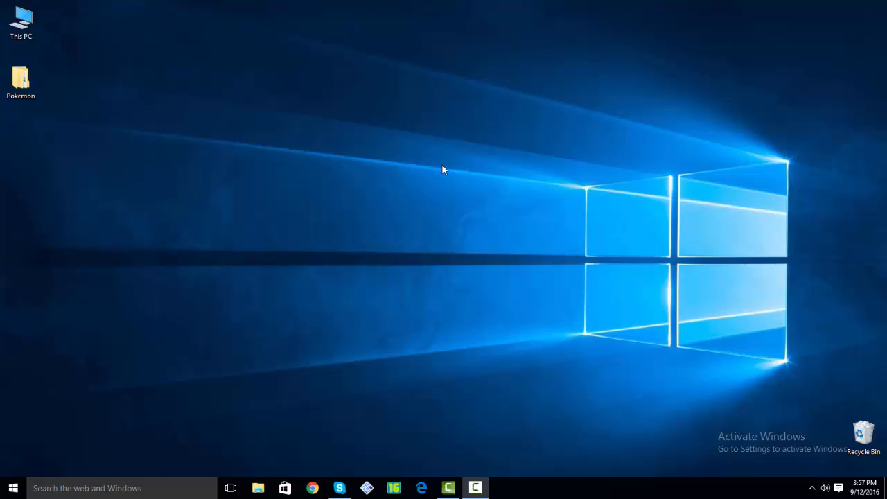
Navigate into the Pokemon folder holding the three zip archives.
click(20, 75)
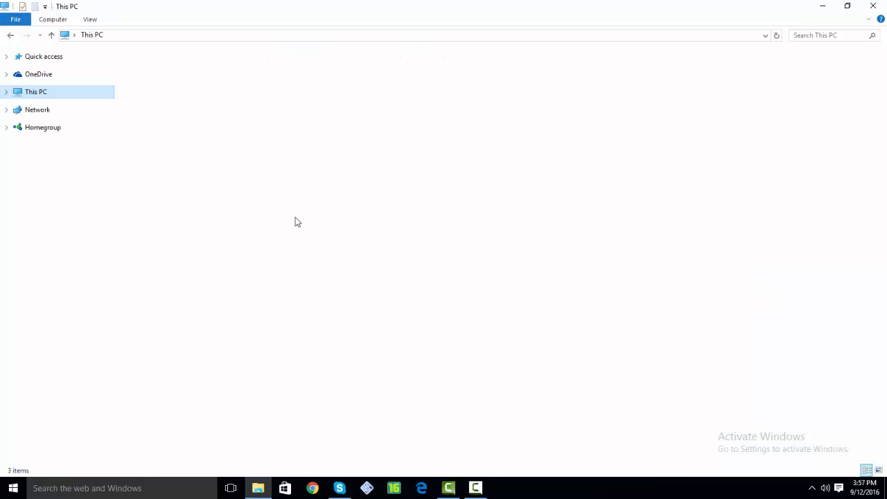
click(871, 5)
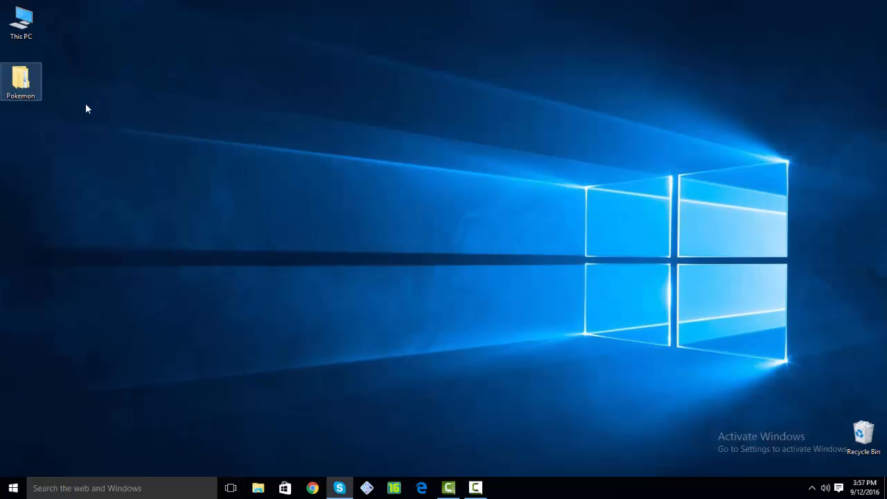
double_click(21, 76)
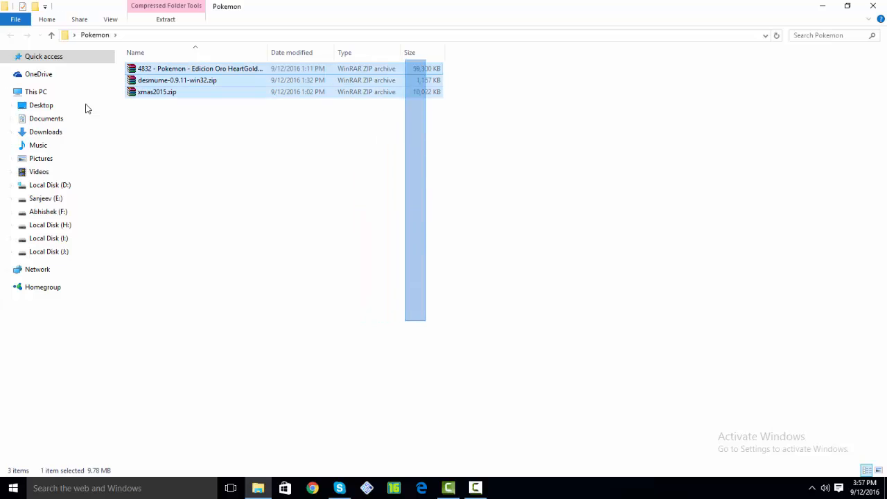
Select all three zip archives and bring up their context actions for extraction.
key(ctrl+a)
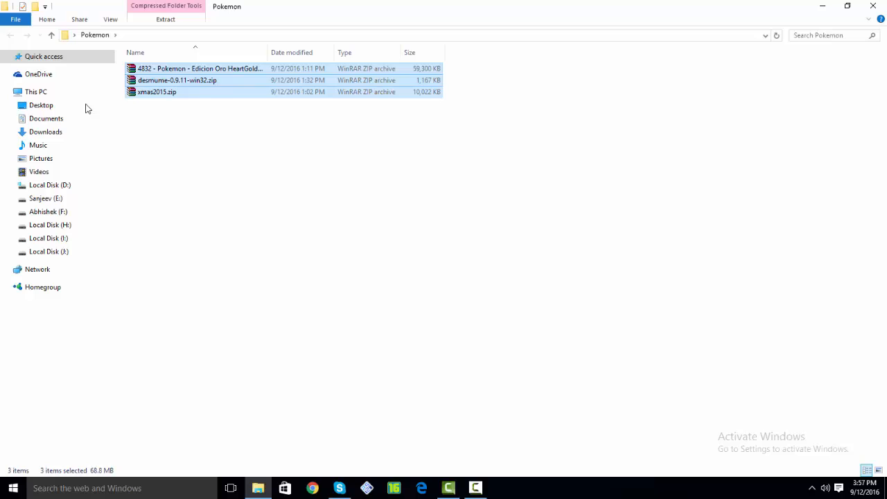
click(178, 79)
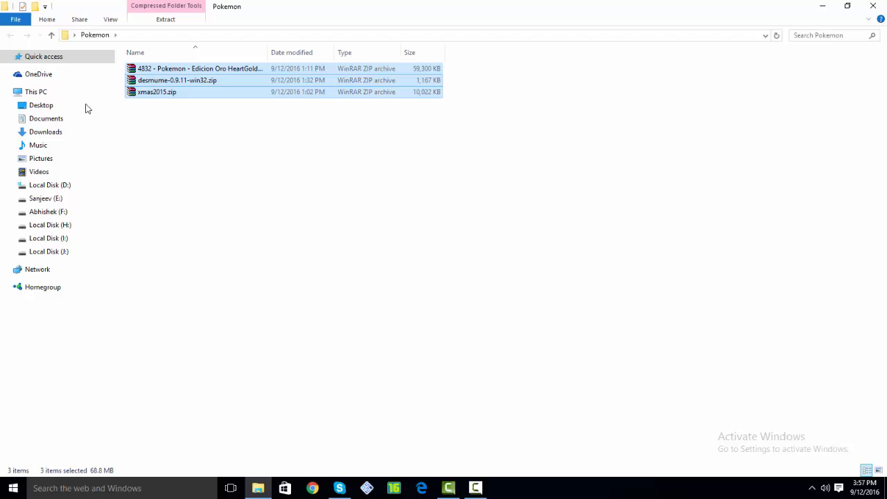
mouse_move(157, 92)
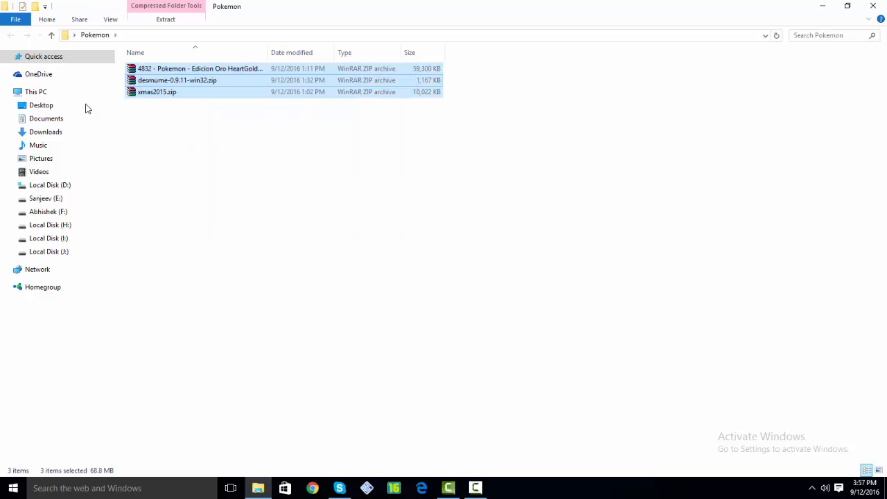
right_click(177, 79)
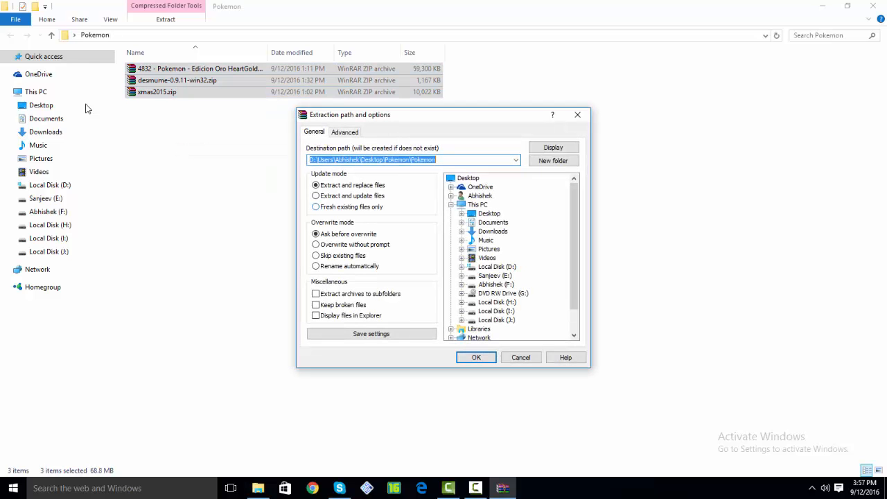
Confirm extraction of the three archives into the Pokemon folder.
click(477, 358)
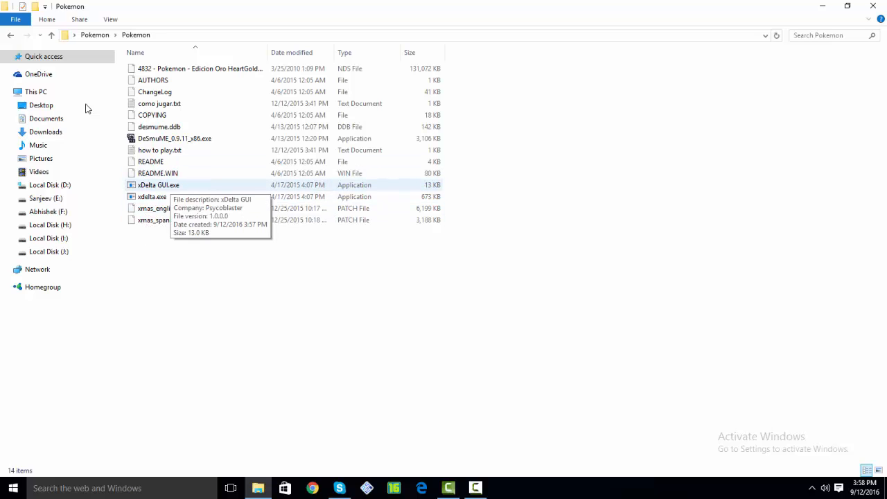
Launch xDelta GUI.exe from the extracted files.
click(158, 185)
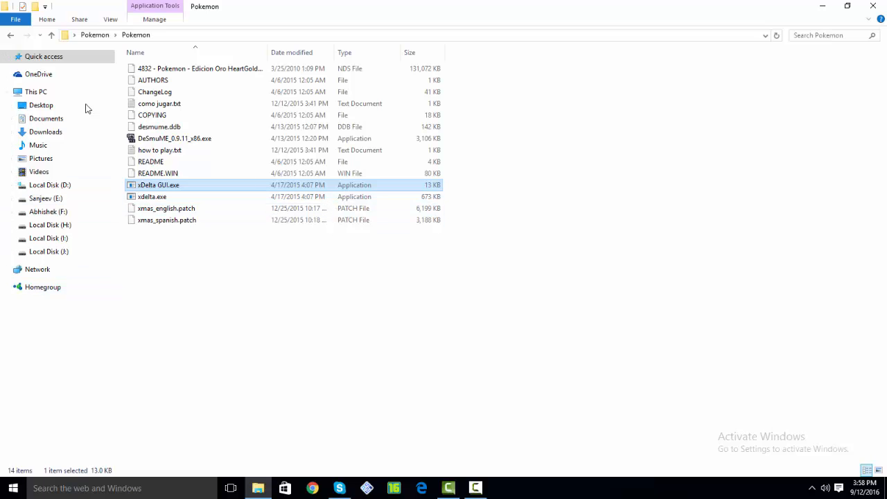
double_click(158, 184)
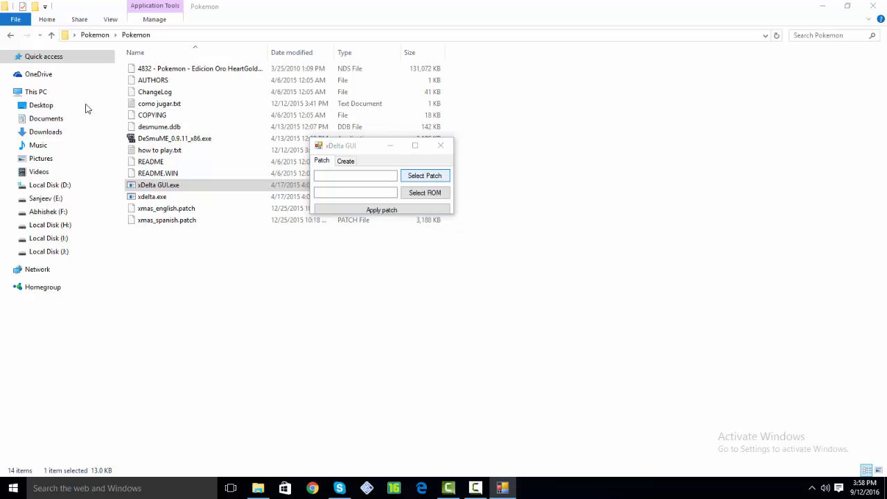
Apply the chosen patch to the HeartGold .nds ROM, producing a new patched file, and close xDelta.
click(424, 175)
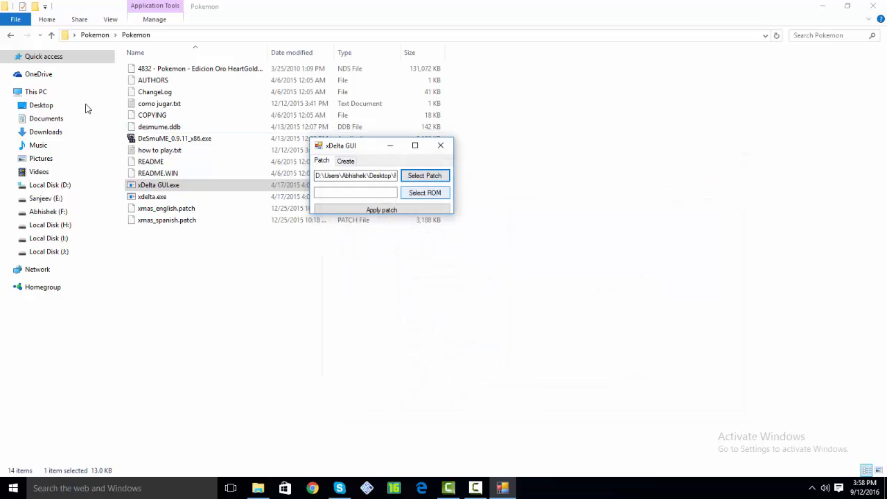
click(424, 192)
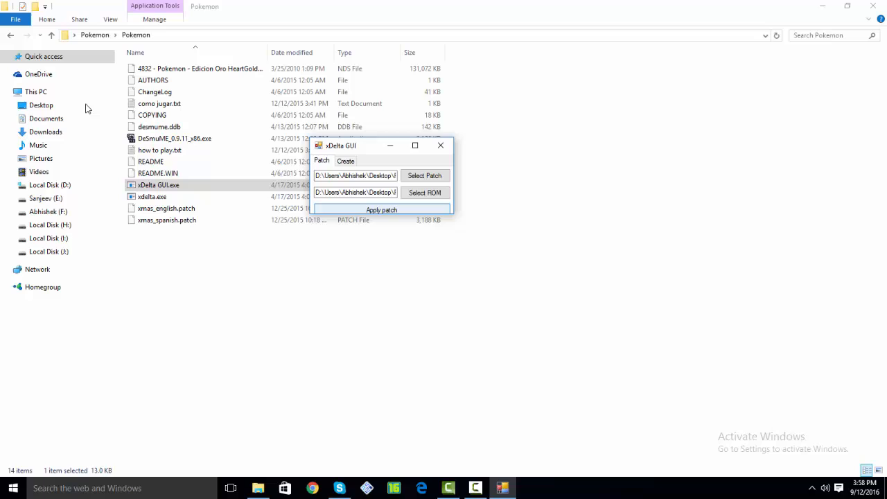
click(381, 209)
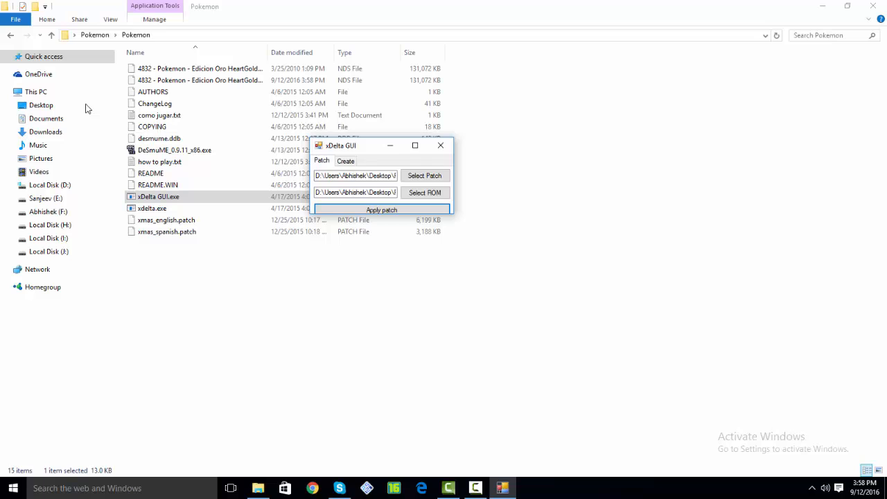
click(440, 145)
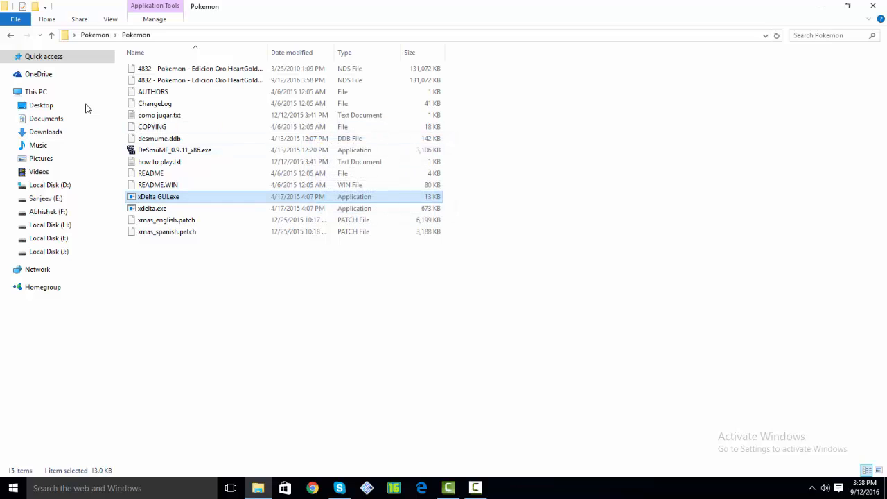
Rename the patched ROM to Pokemon Light Platinum.nds and launch DeSmuME_0.9.11_x86.exe.
click(199, 79)
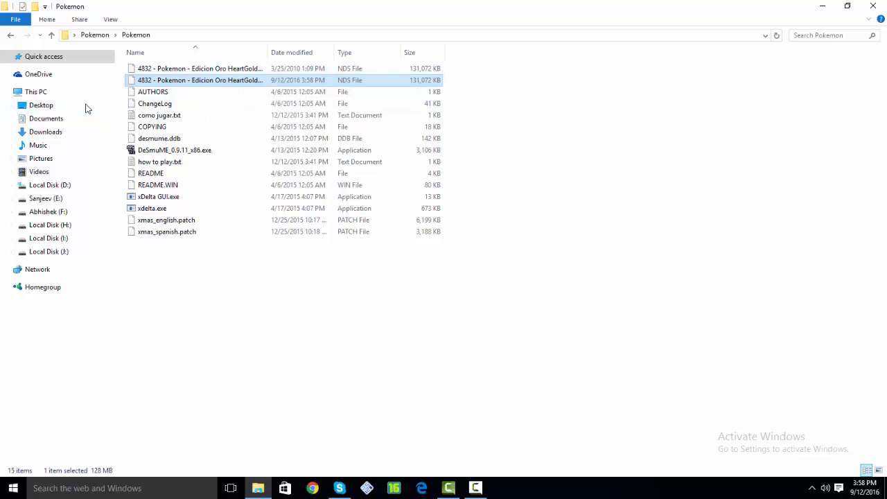
right_click(200, 68)
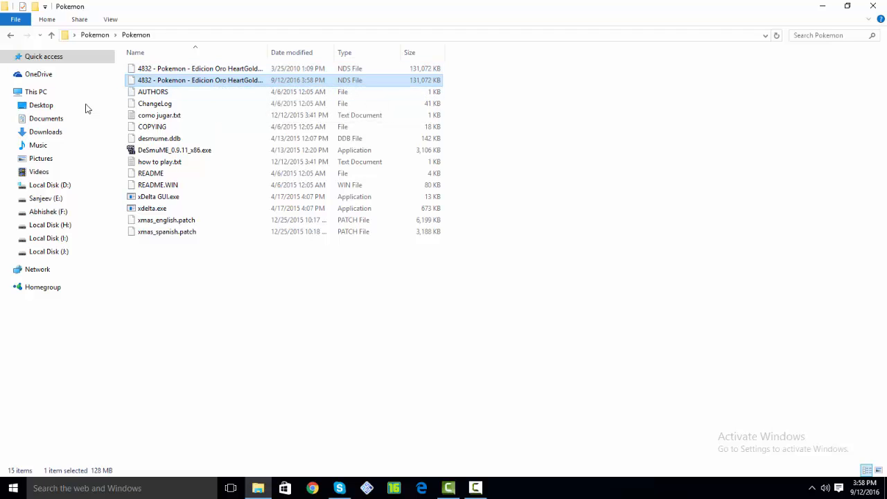
mouse_move(199, 79)
text(Pokemon Light Platinum.nds)
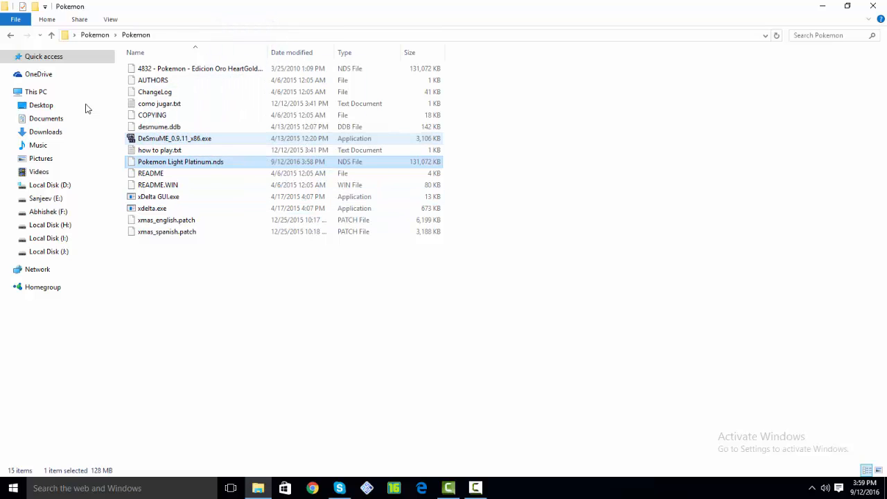
double_click(174, 138)
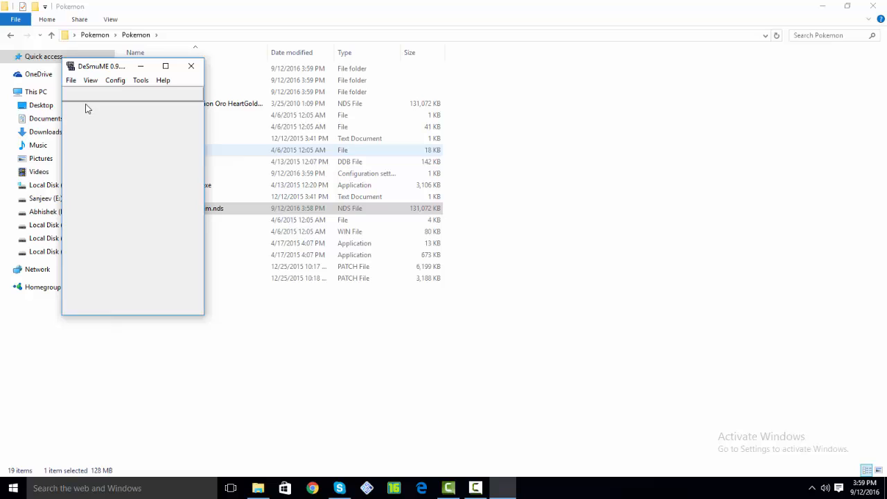